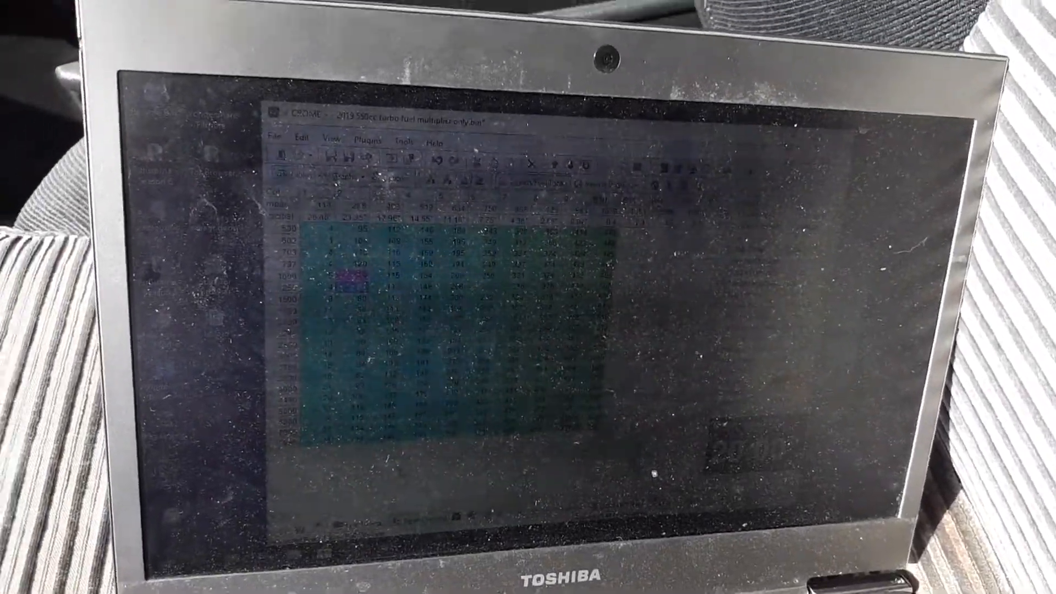
# - Switch from the fuel table to the engine options page and show the advance tables
pyautogui.click(278, 62)
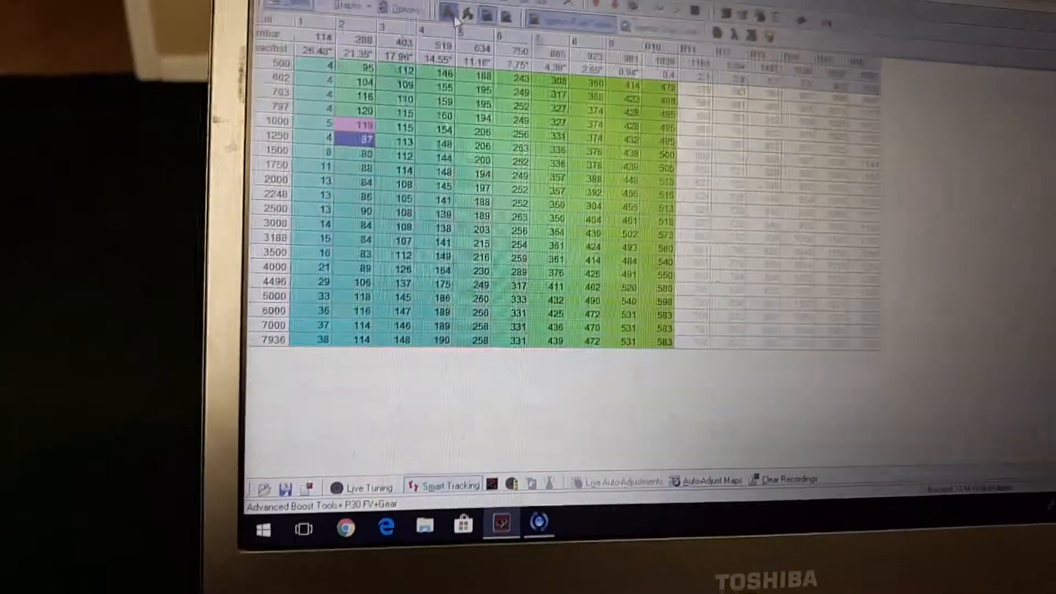
pyautogui.click(434, 17)
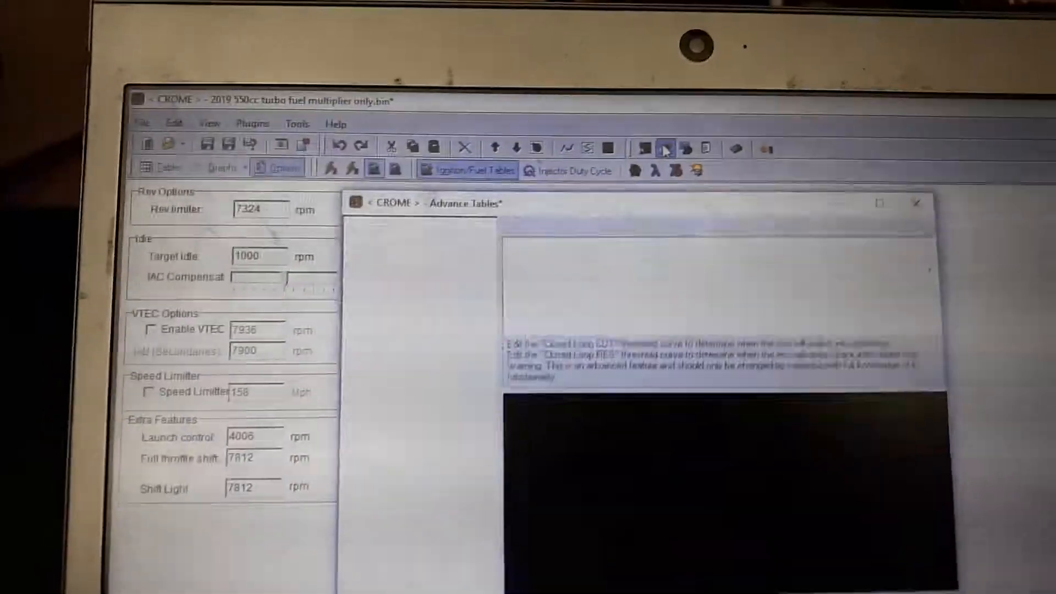
# - Close the Advance Tables window to reach the Tools menu with the 1703 mbar boost limit visible
pyautogui.click(439, 137)
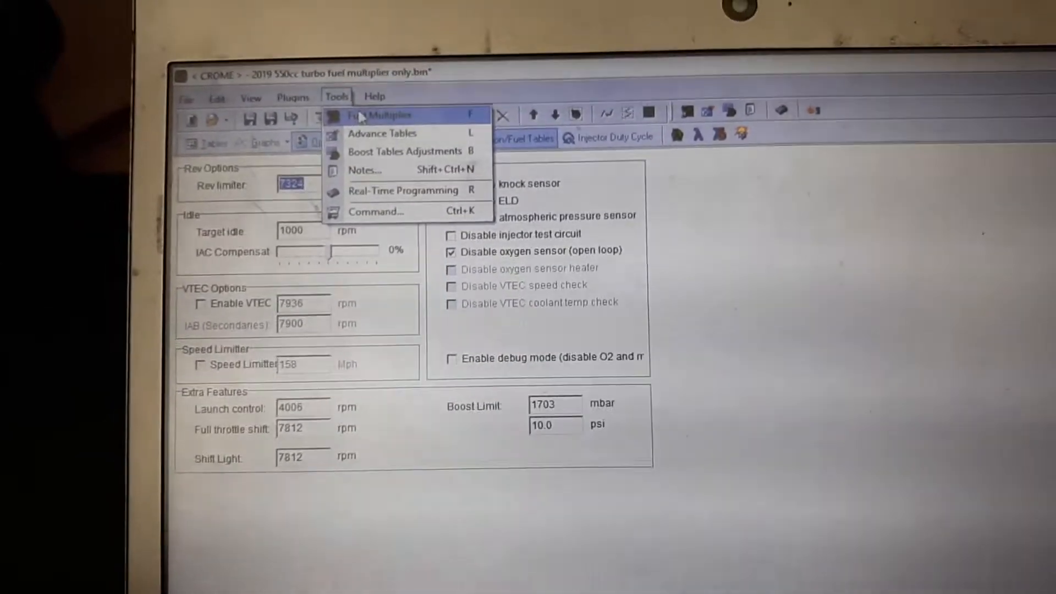
# - Calculate a 0.436 final fuel multiplier for 240cc-to-550cc injectors and accept it
pyautogui.click(382, 114)
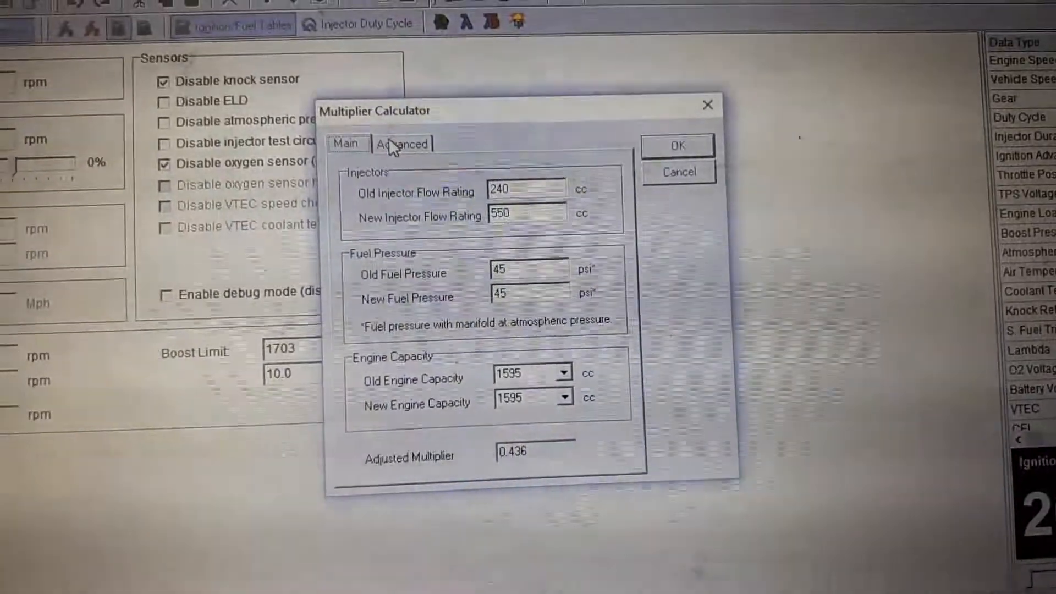
pyautogui.click(403, 143)
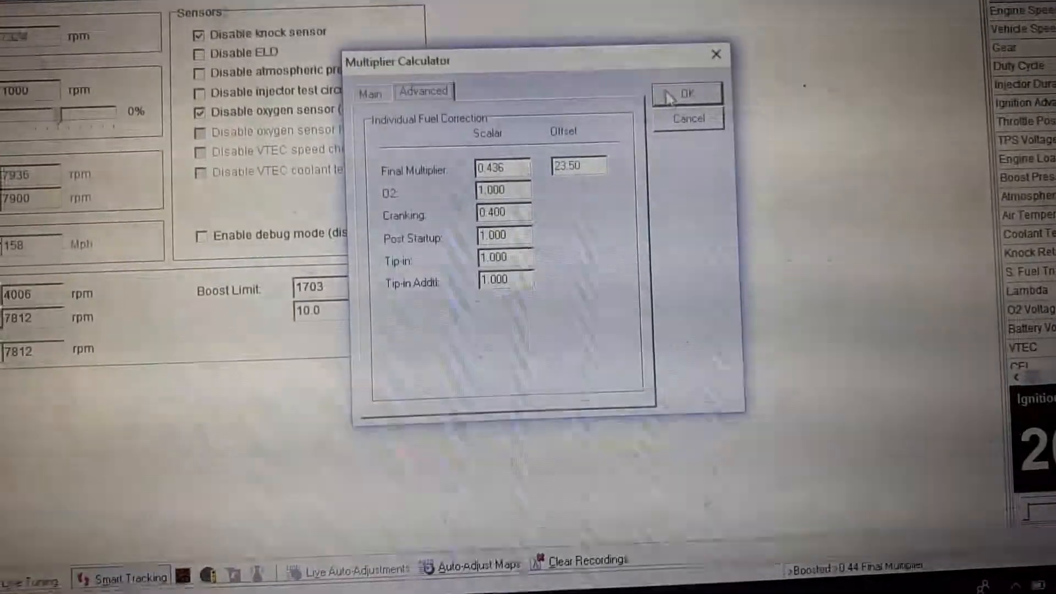
pyautogui.click(687, 93)
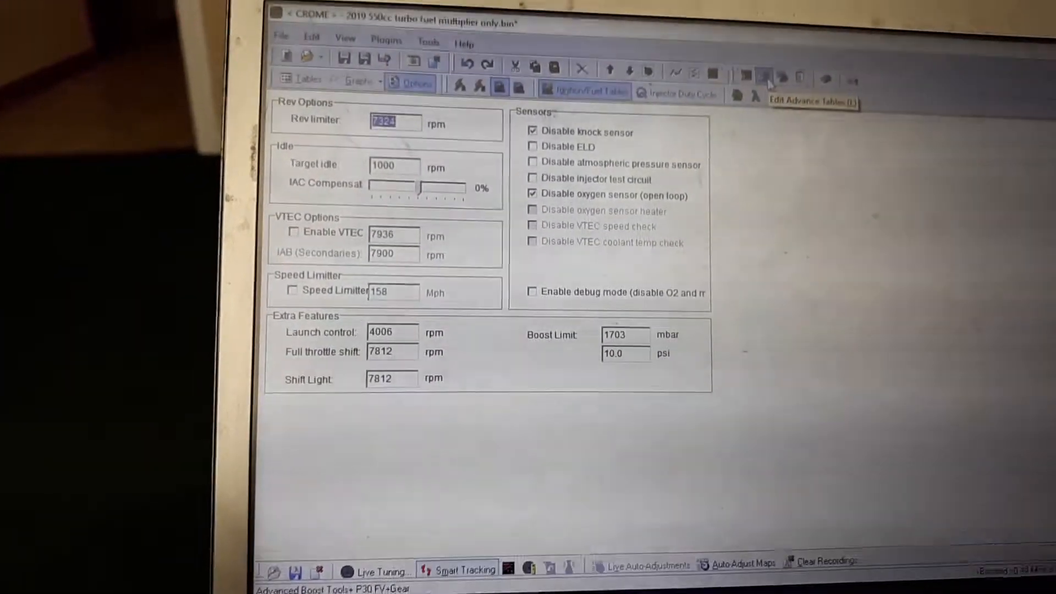
# - Show the Advance Tables window with the closed loop control thresholds
pyautogui.click(765, 77)
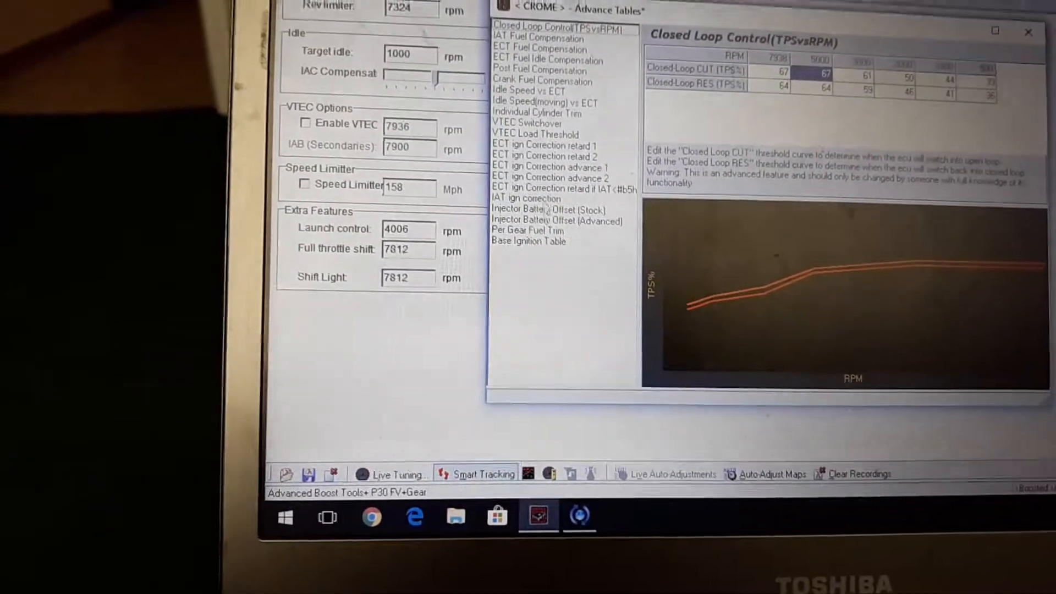
pyautogui.click(547, 209)
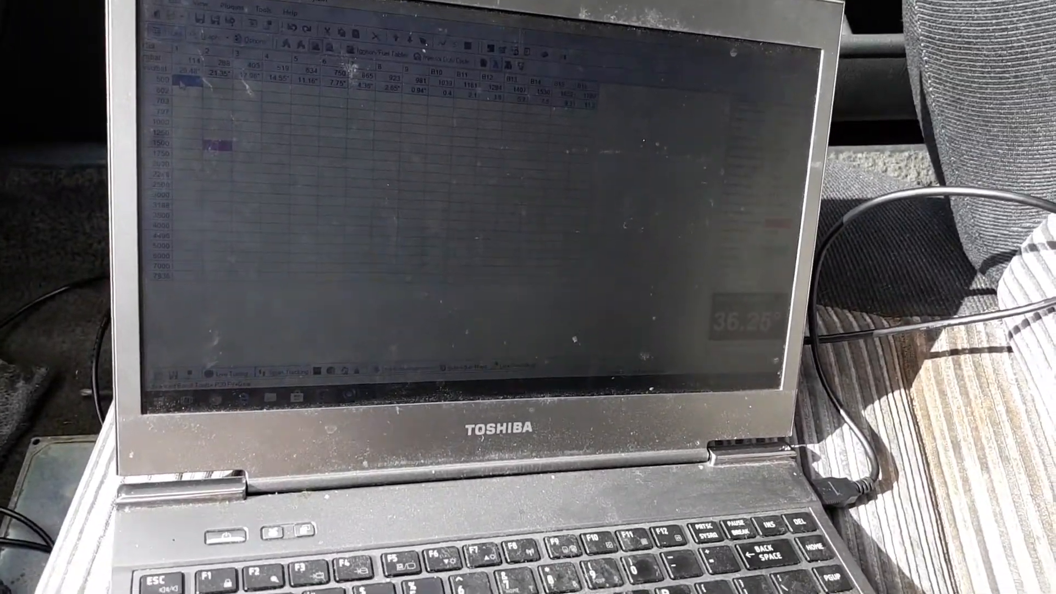
# - Show the Tools list over the fuel table to reach Real-Time Programming
pyautogui.click(248, 10)
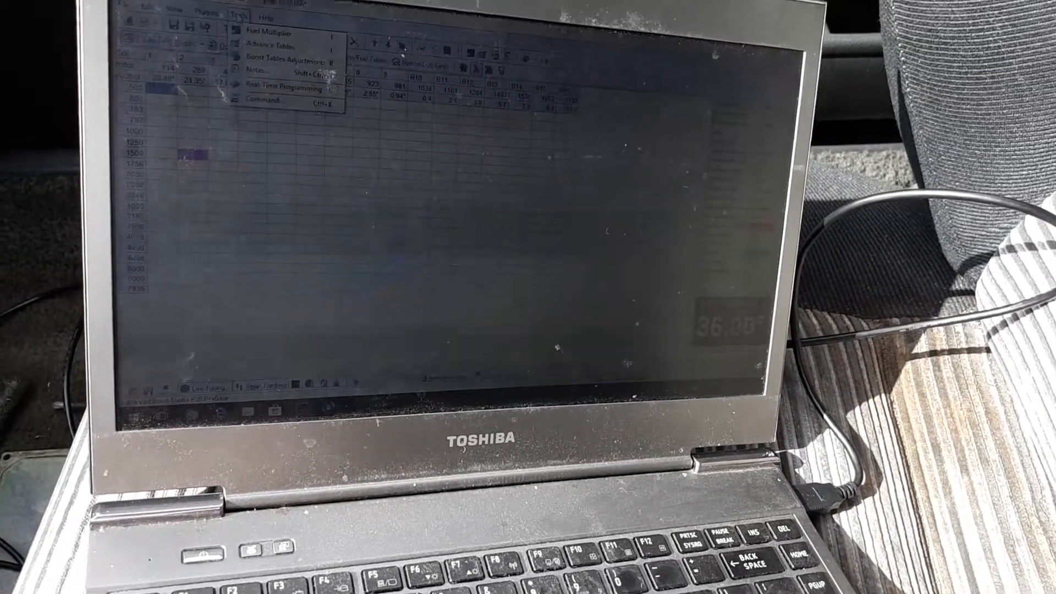